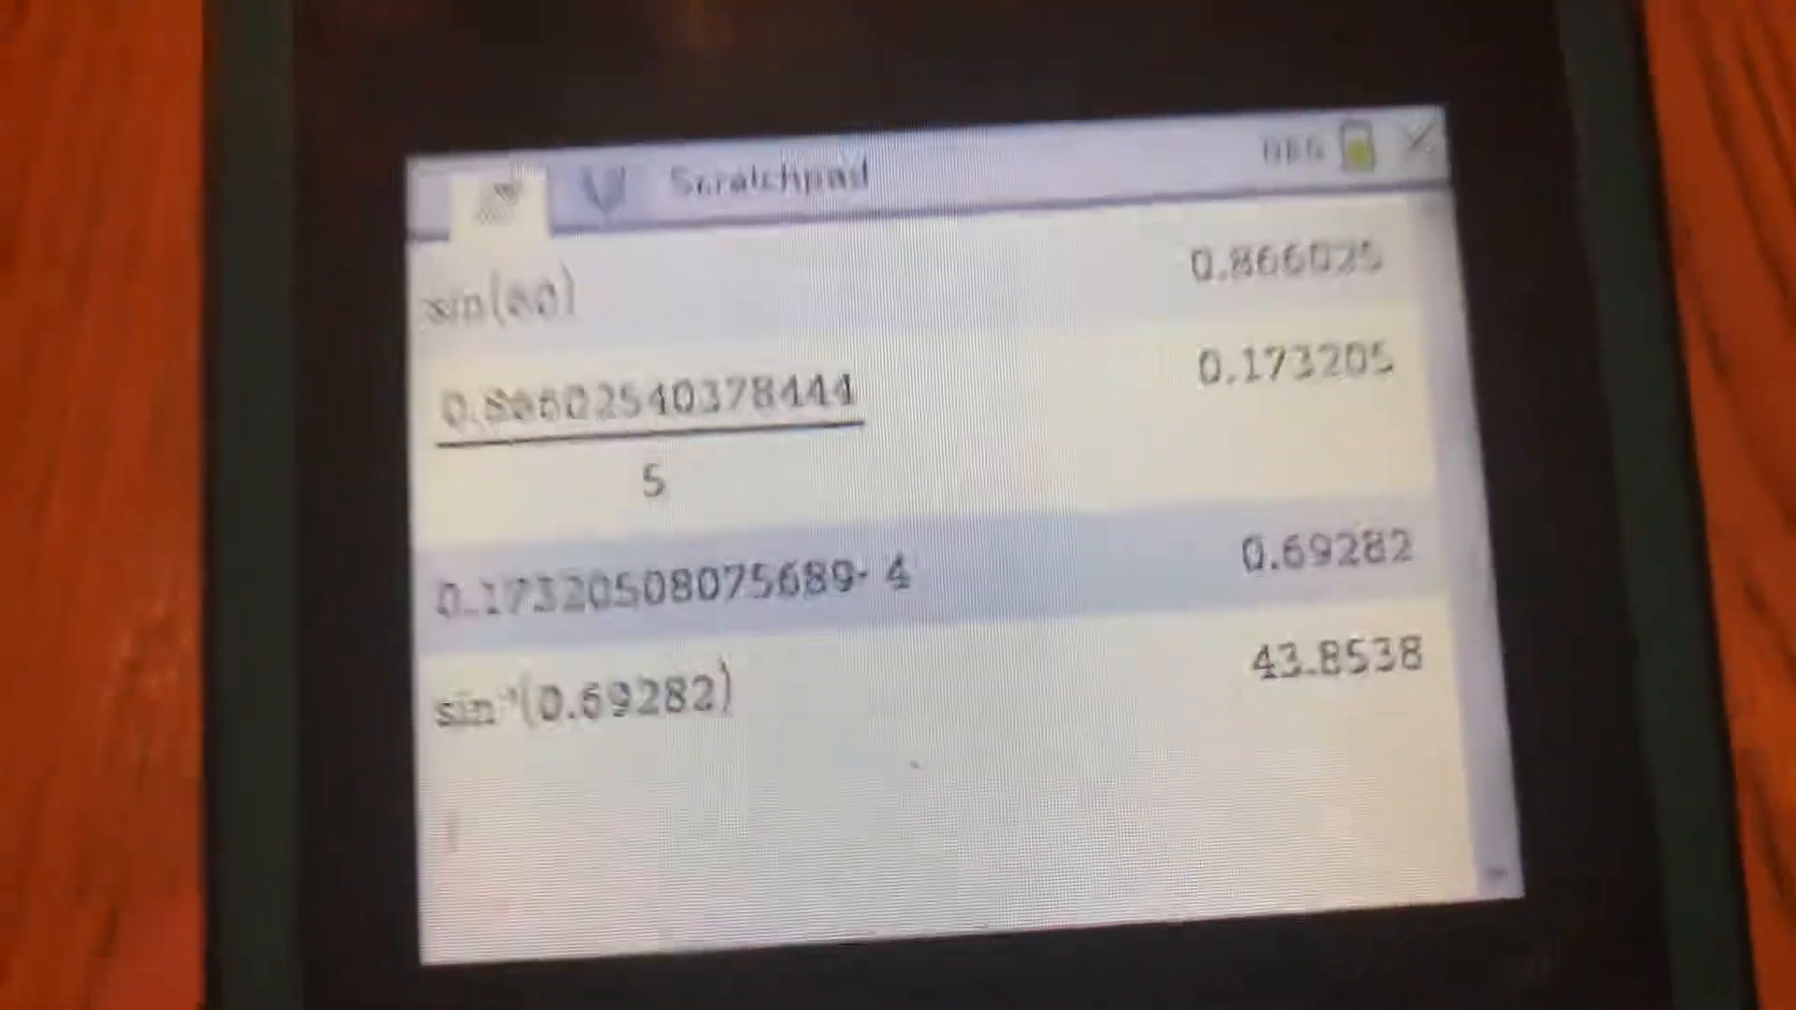
text(120-)
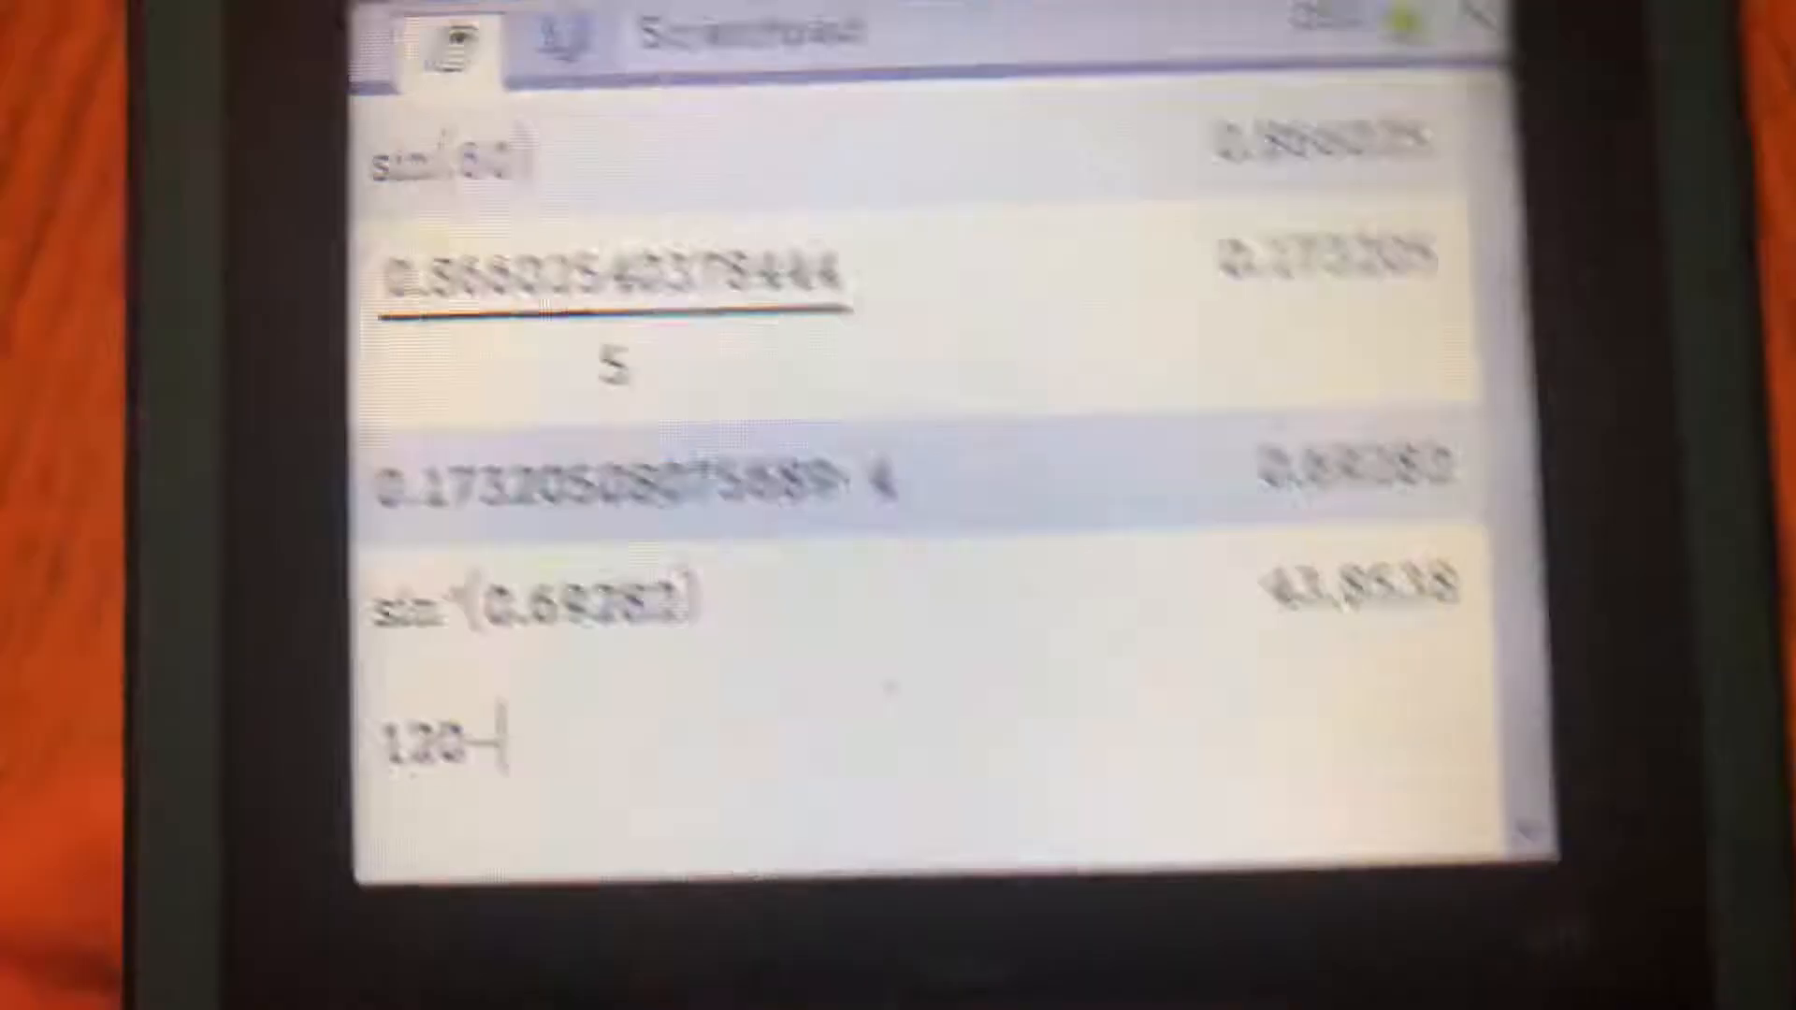
text(43)
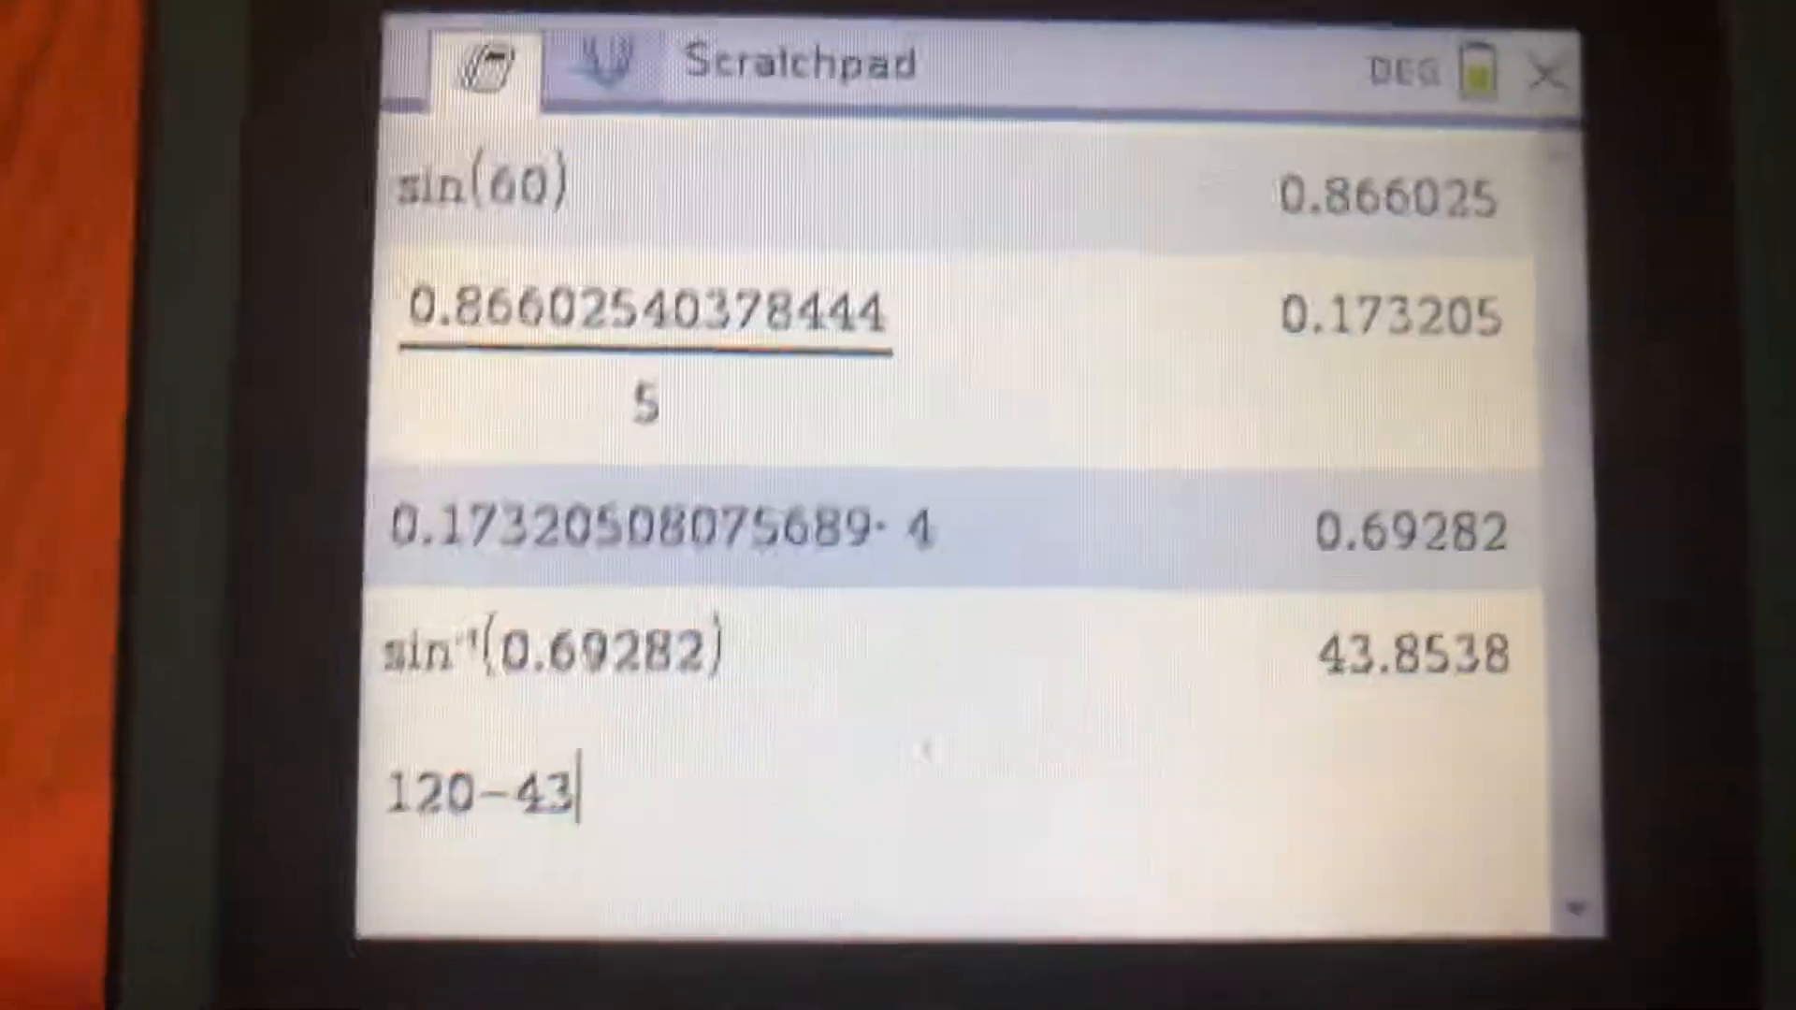
text(.85)
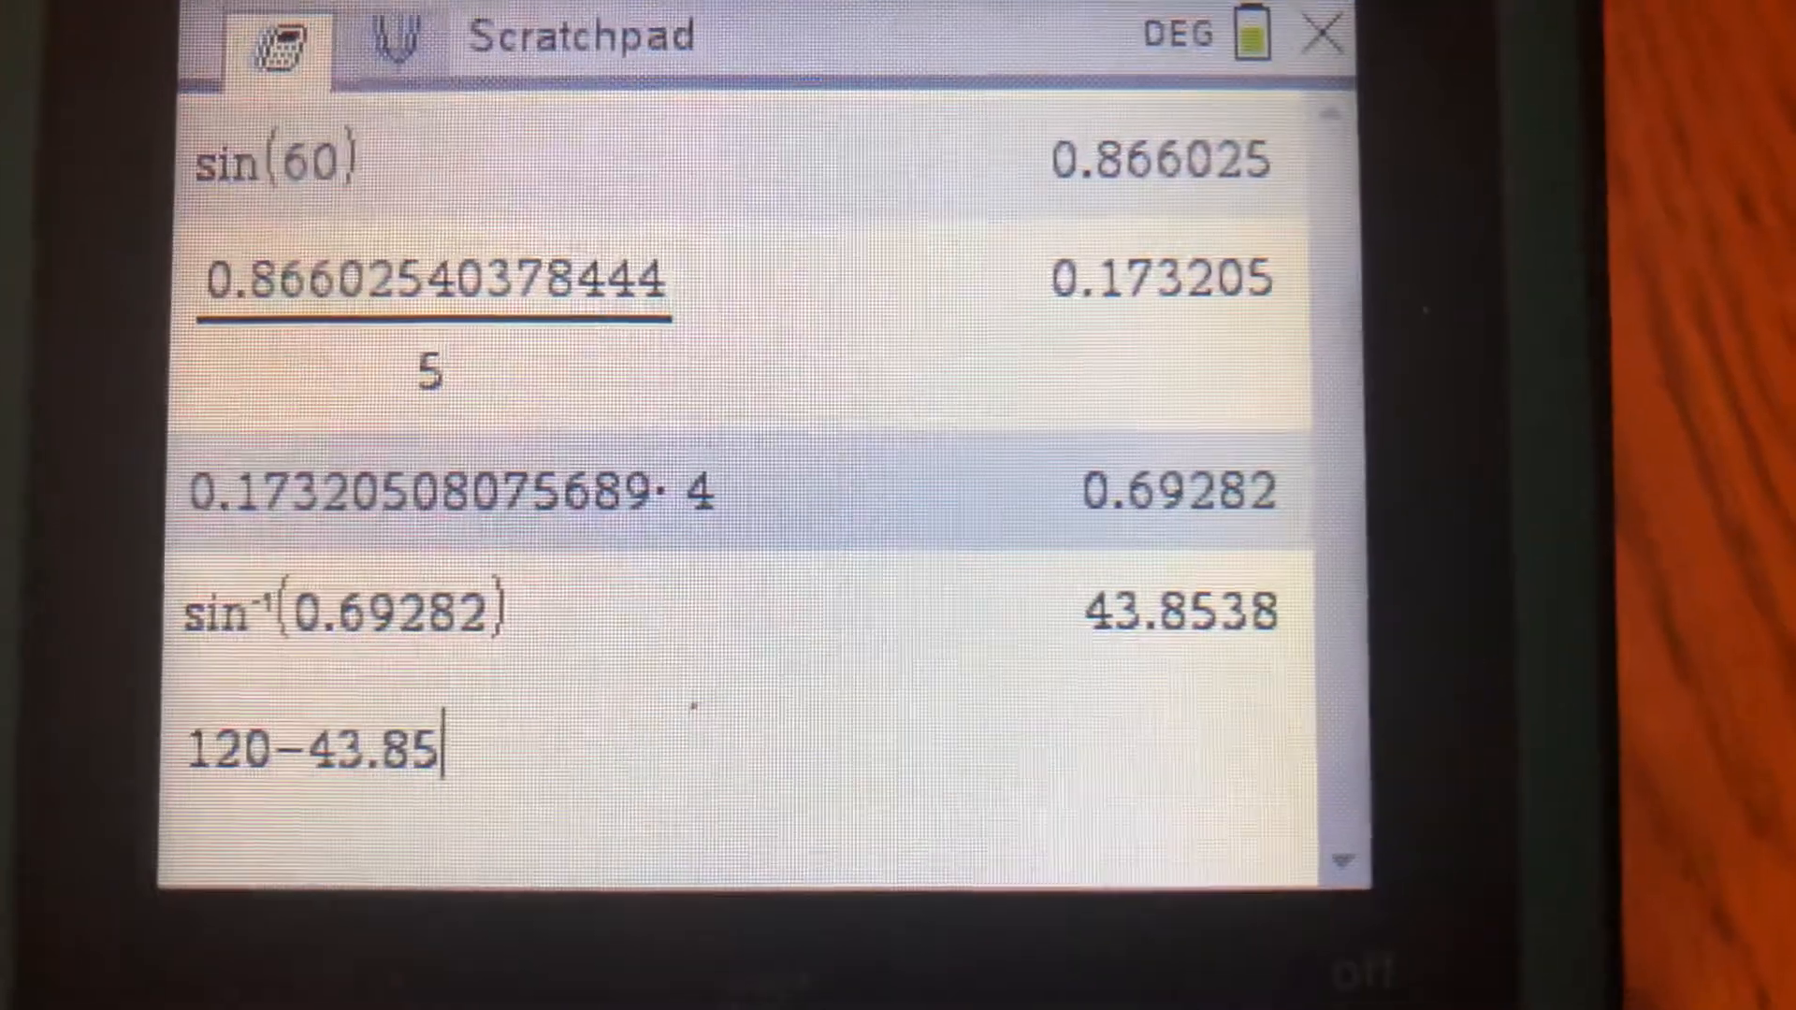
text(38)
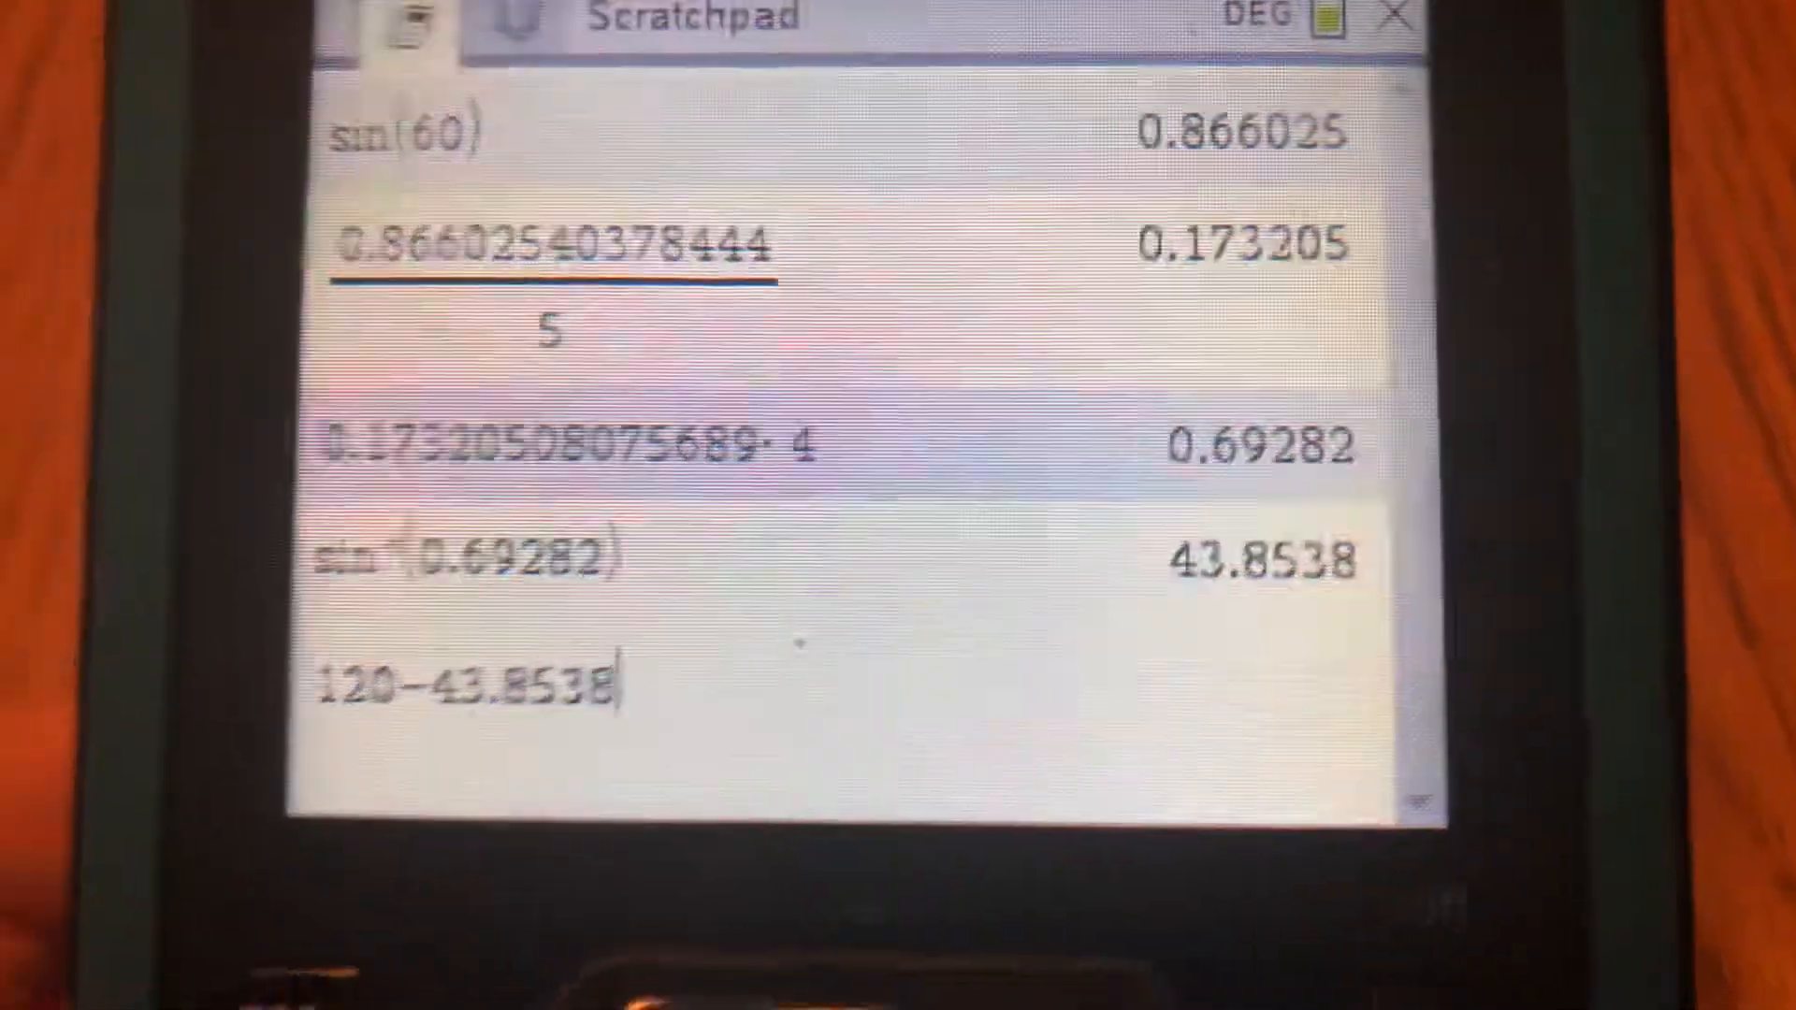